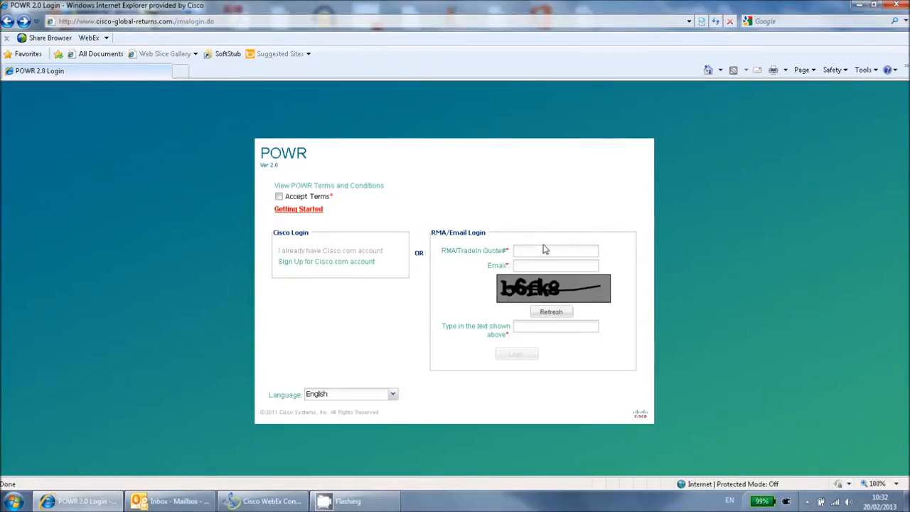
click(556, 250)
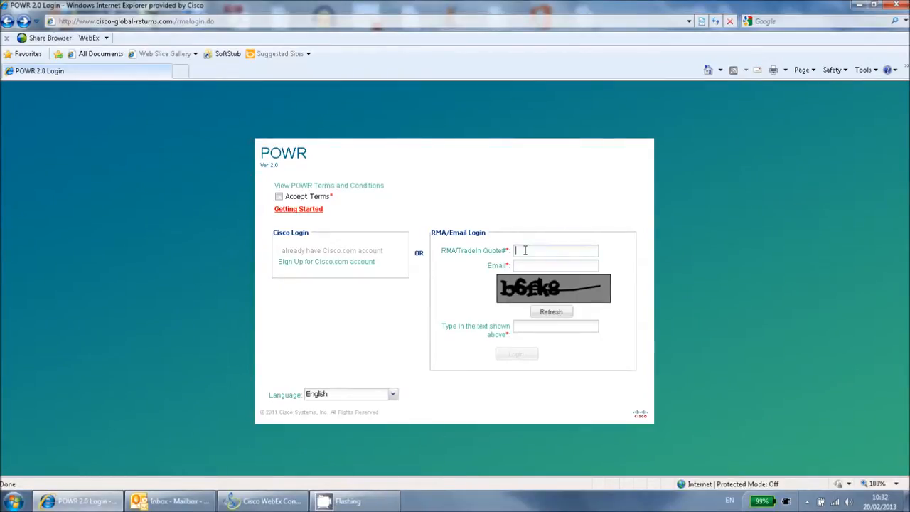
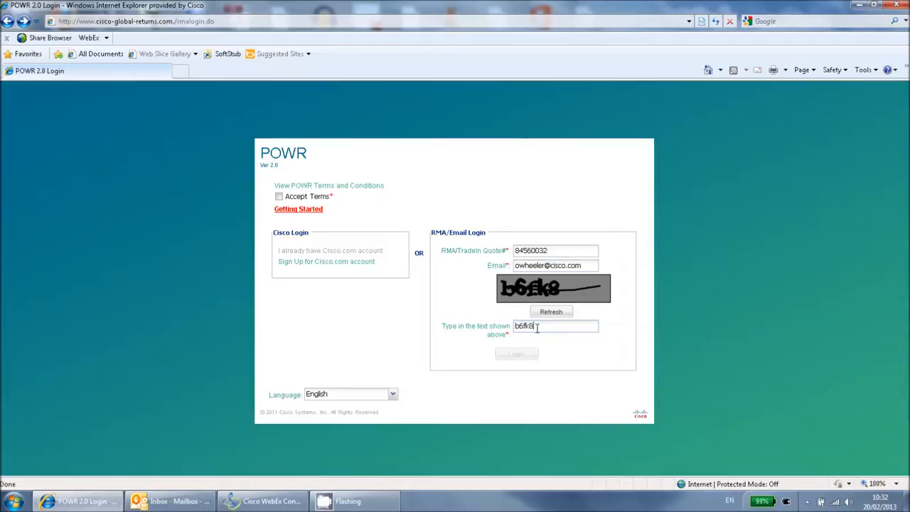
mouse_move(262, 200)
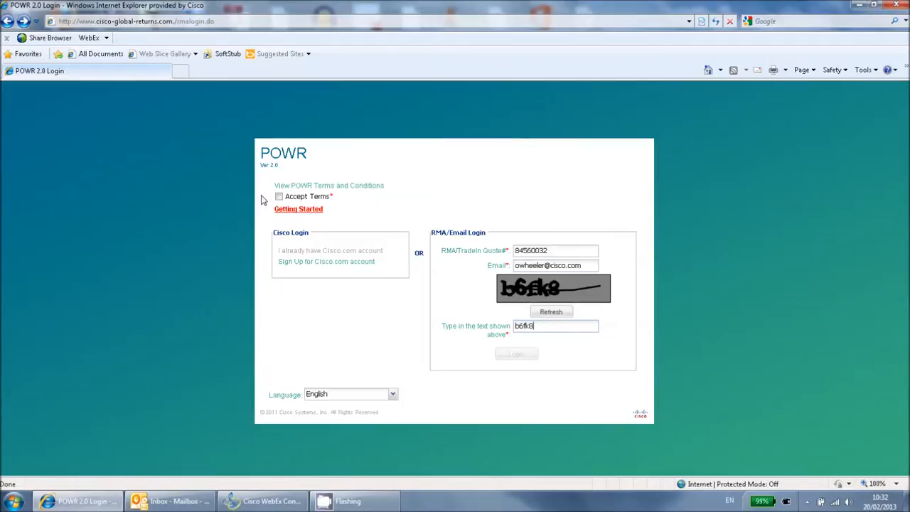
click(278, 196)
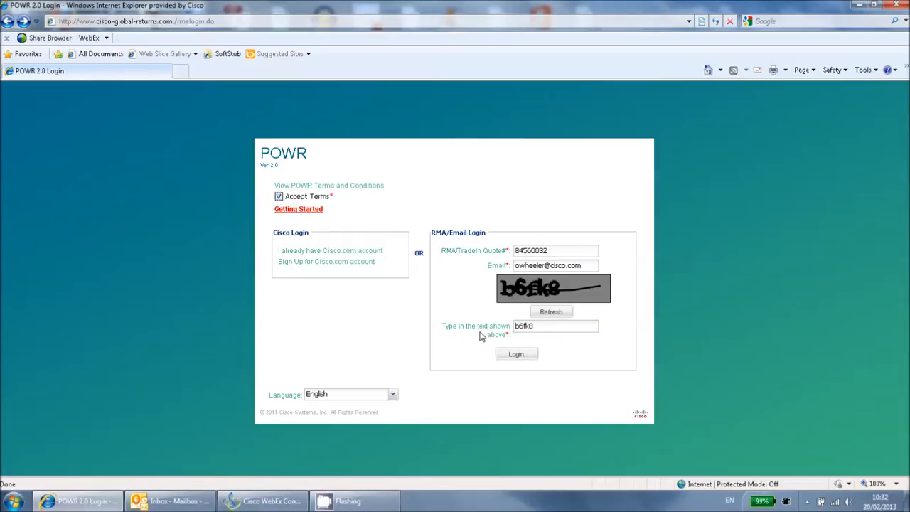
click(516, 353)
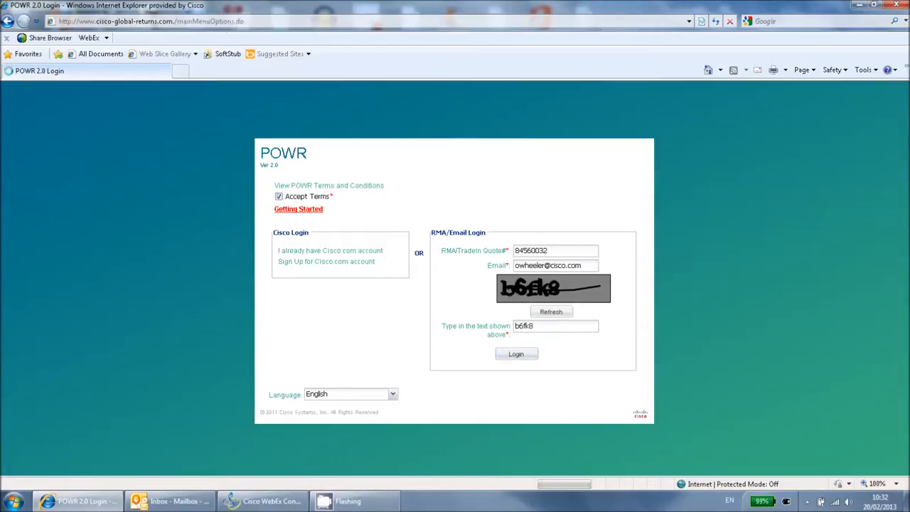
click(516, 354)
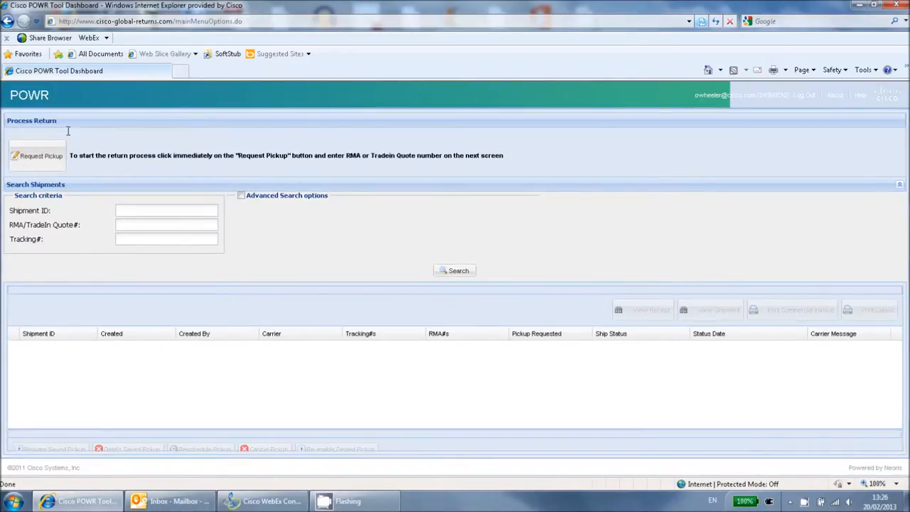
Step: Start a new pickup request and run an advanced RMA search
click(37, 155)
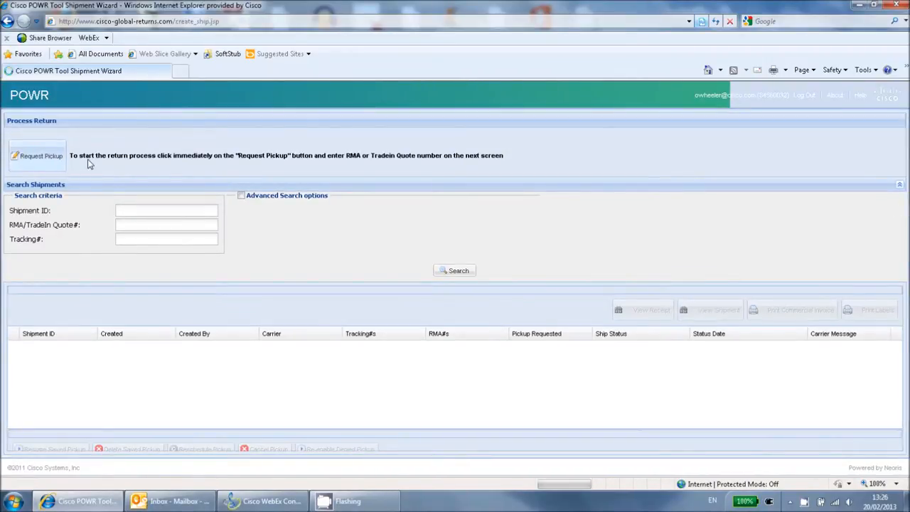
click(37, 155)
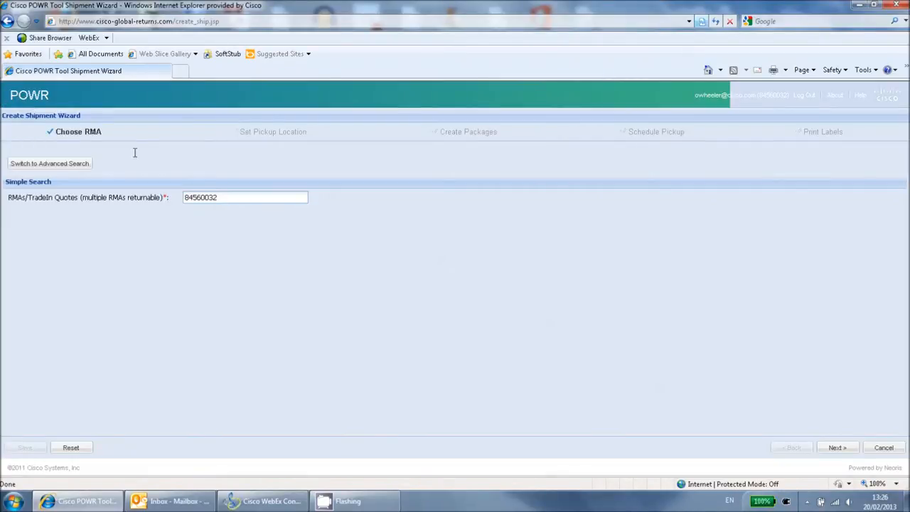
click(49, 163)
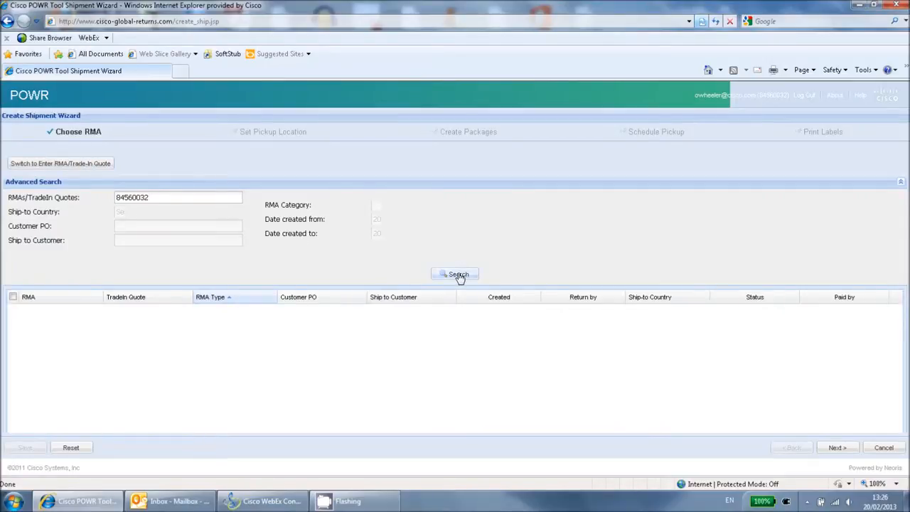
click(455, 274)
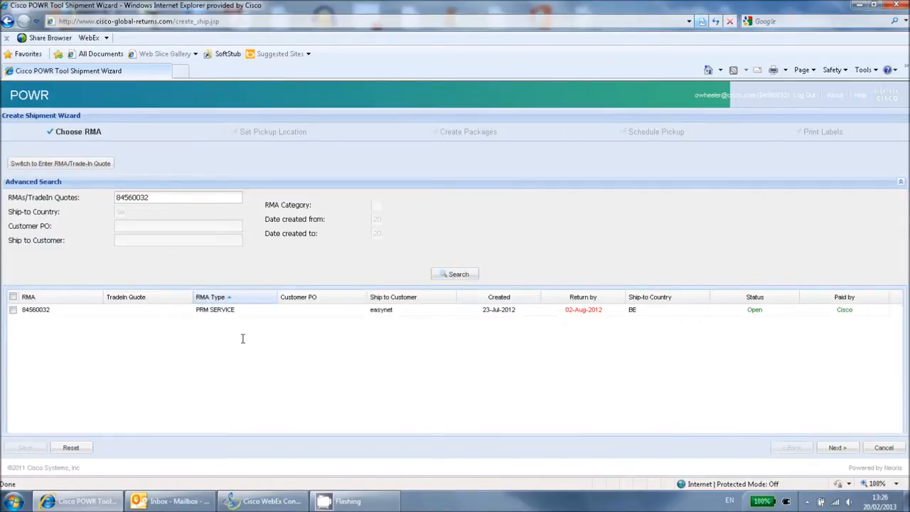
Step: Select RMA 84560032 from the results and continue to pickup location
click(13, 309)
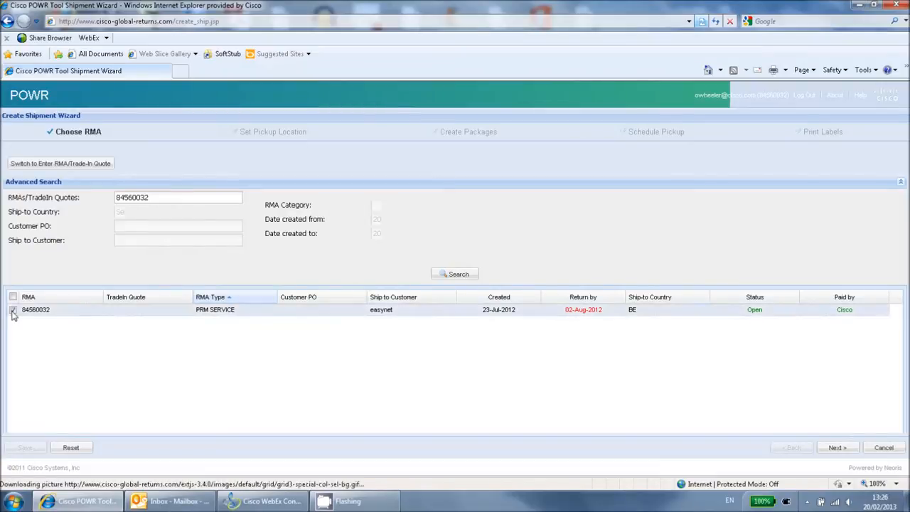
click(13, 309)
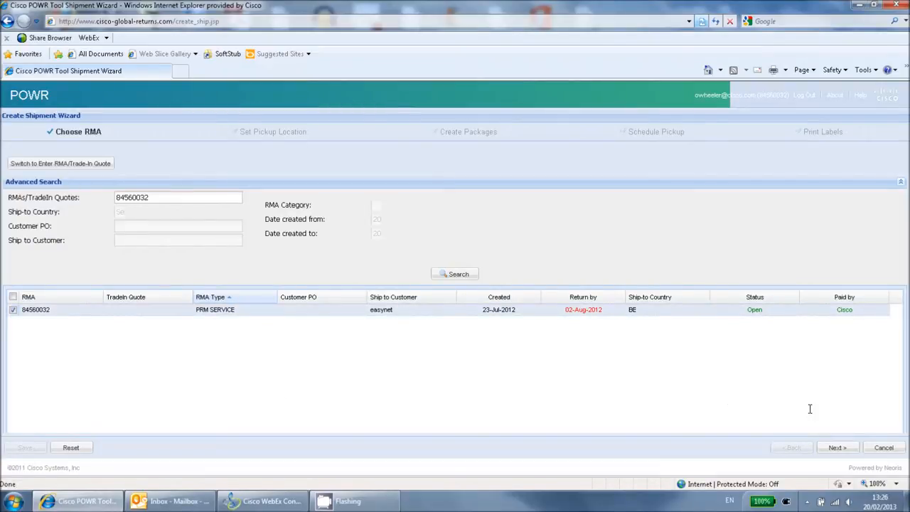
click(837, 447)
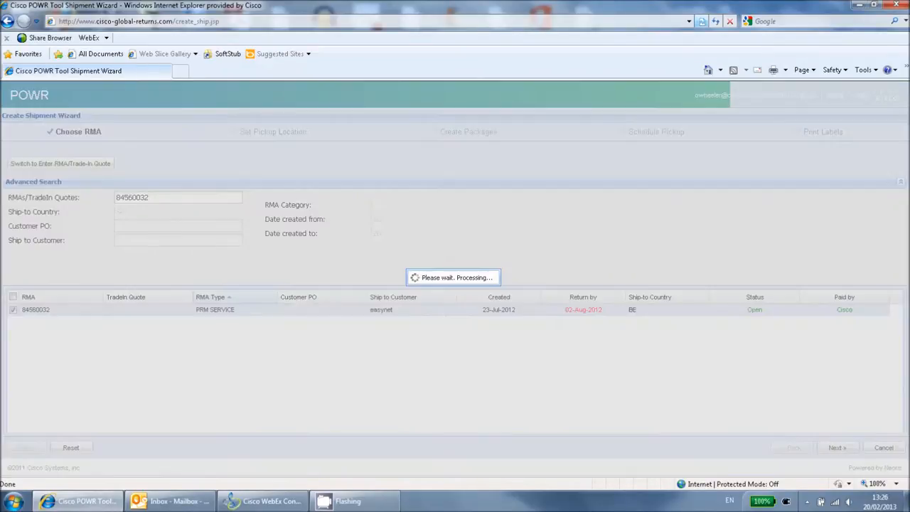
click(837, 448)
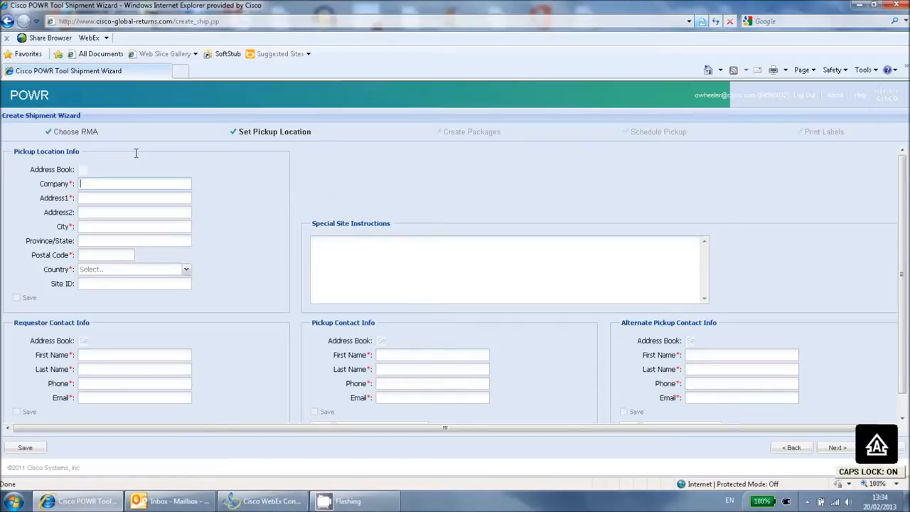
Step: Enter pickup address Fake LTD, 12 Fake, postal code F1 FF1, country United Kingdom
text(Fake)
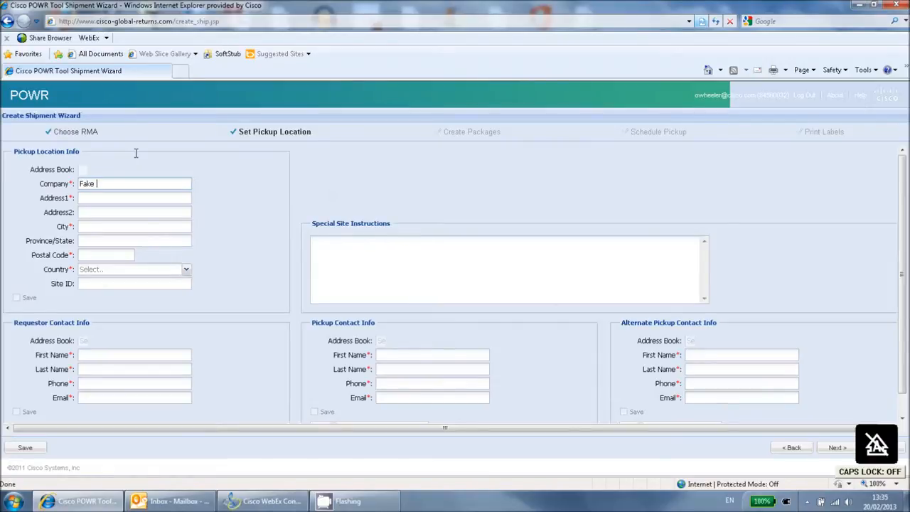
text(LTD)
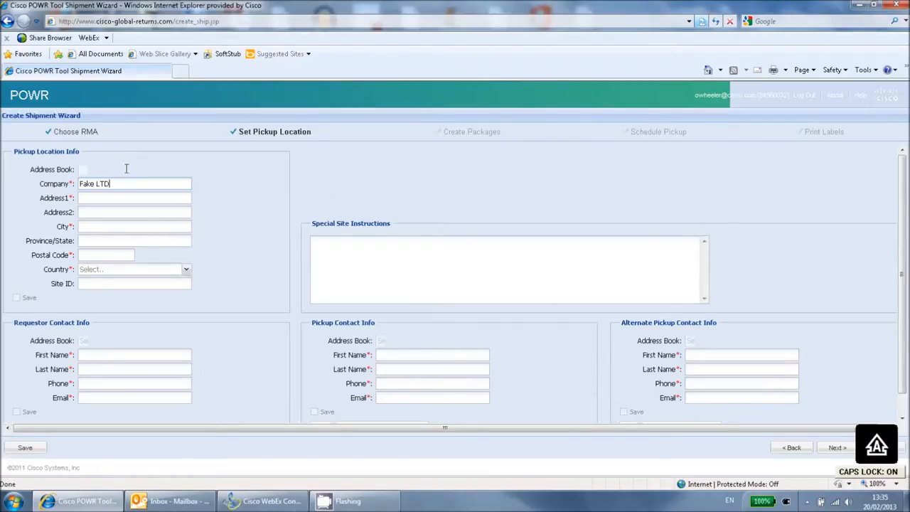
text(123 Fake Street)
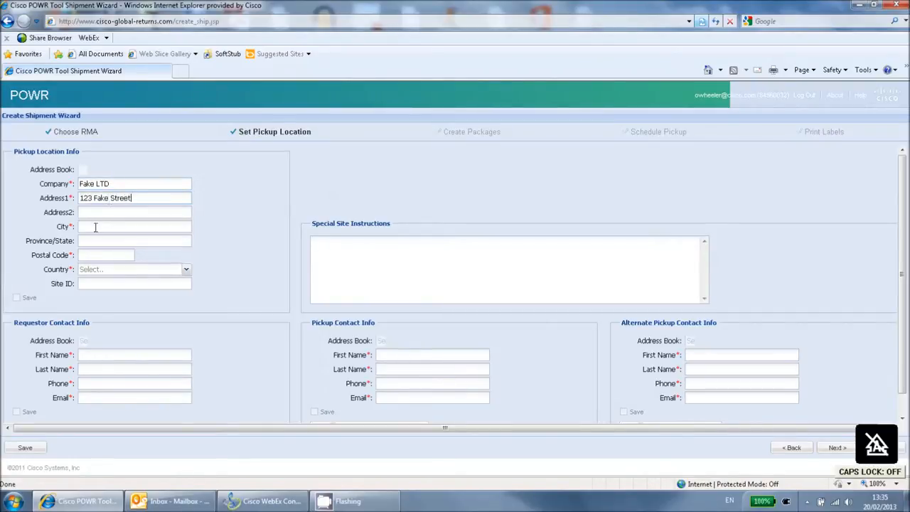
text(Fake City)
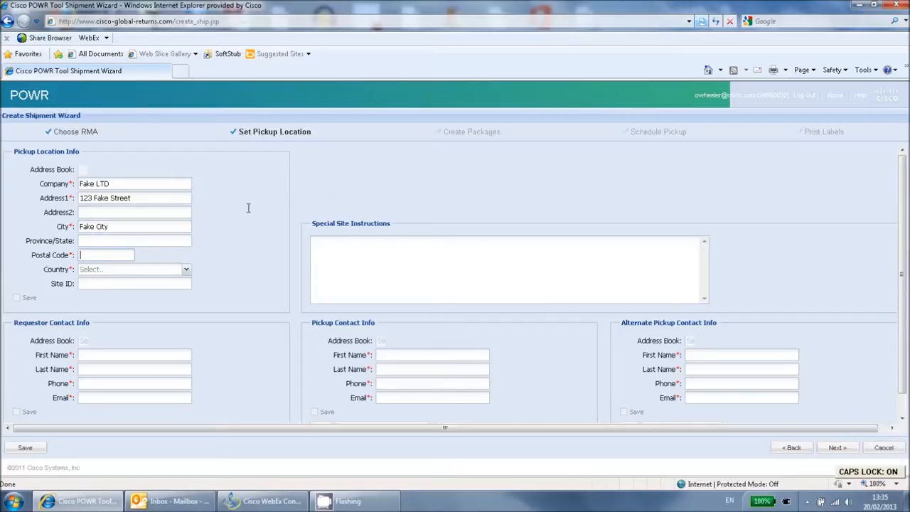
text(F1)
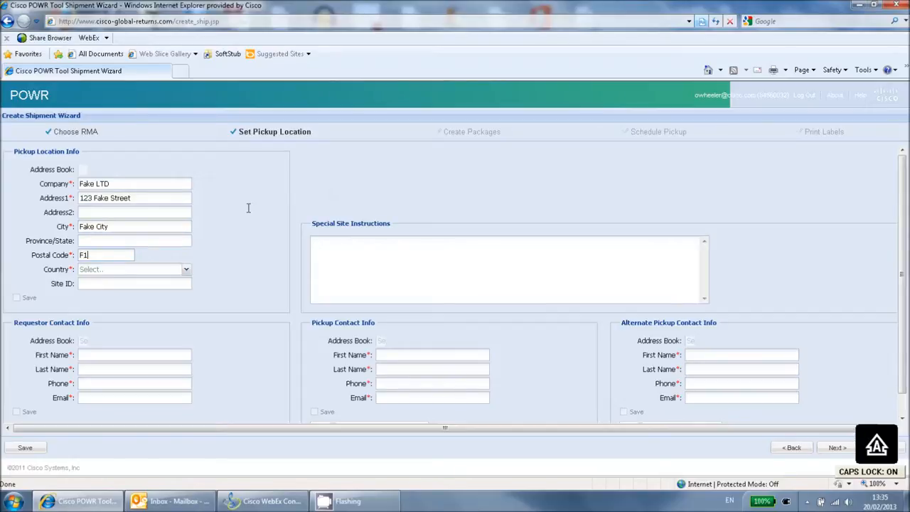
text(FF1)
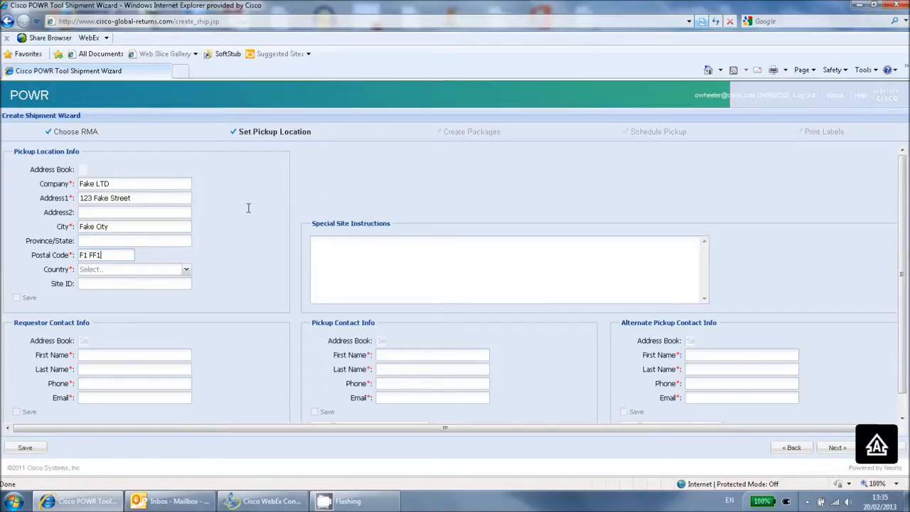
click(186, 269)
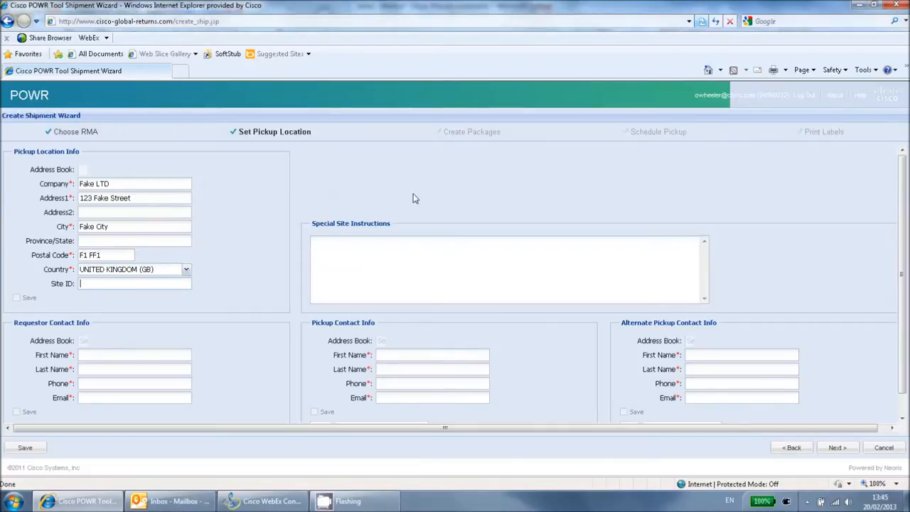
click(135, 354)
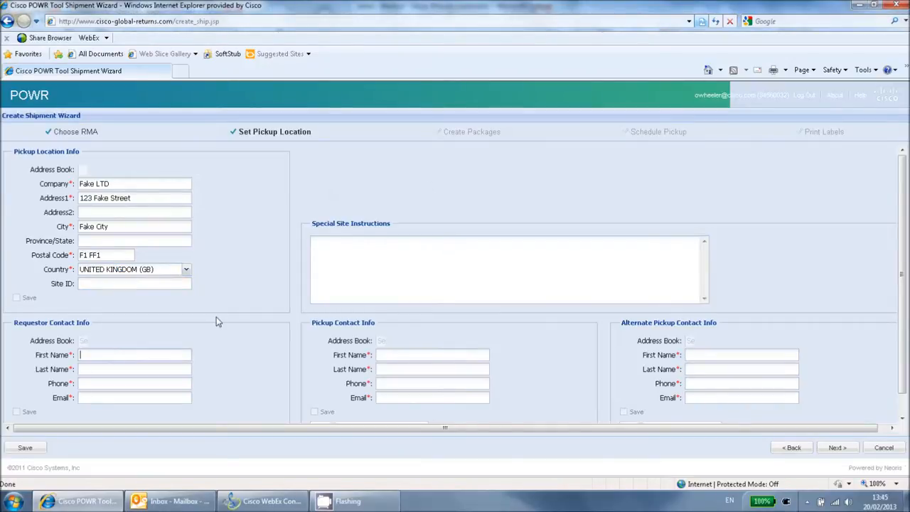
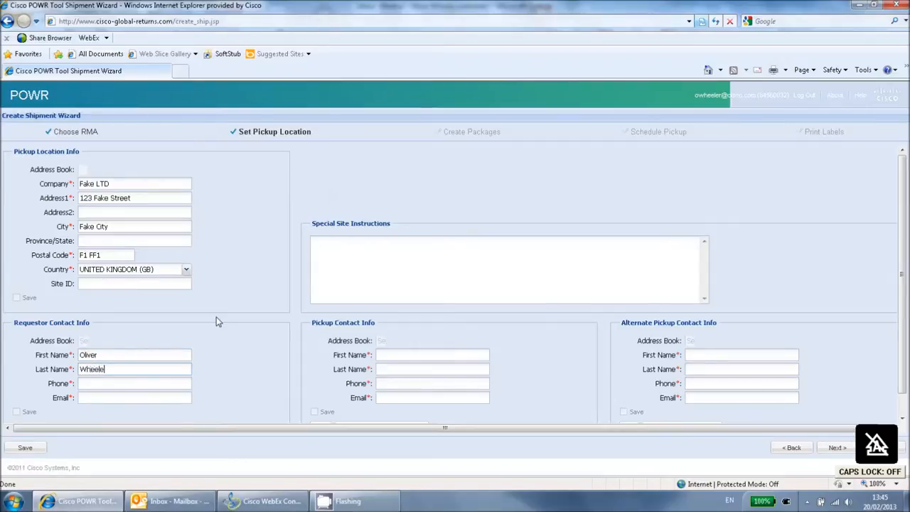
text(07123456789)
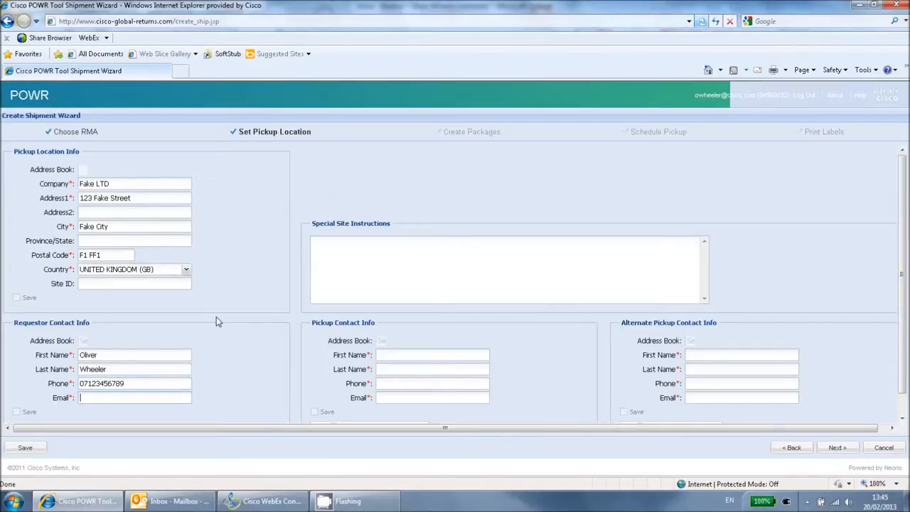
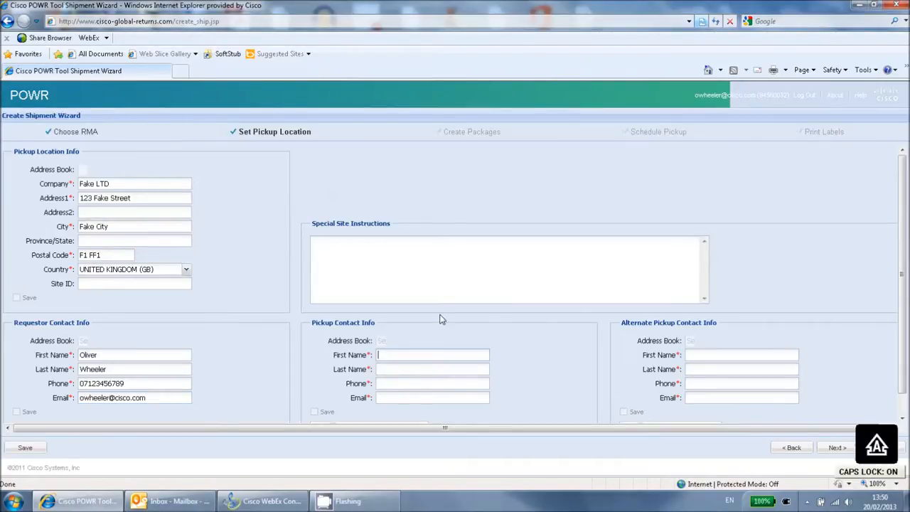
Step: Enter pickup contact John Doe, copy it as alternate contact, and submit the location
text(John)
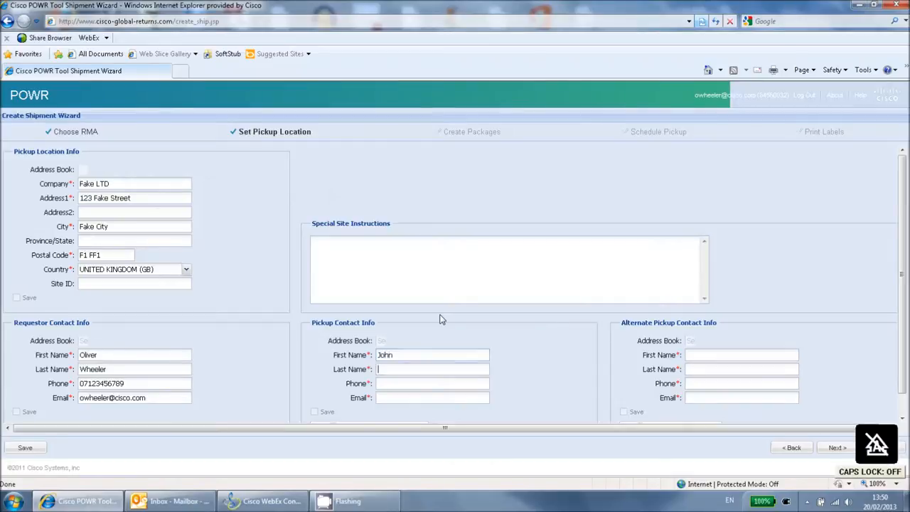
text(Doe)
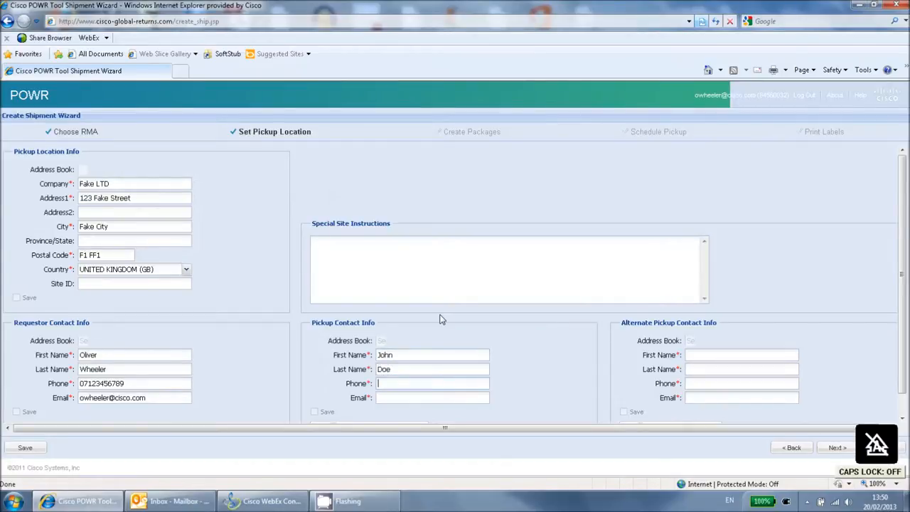
text(07987654321)
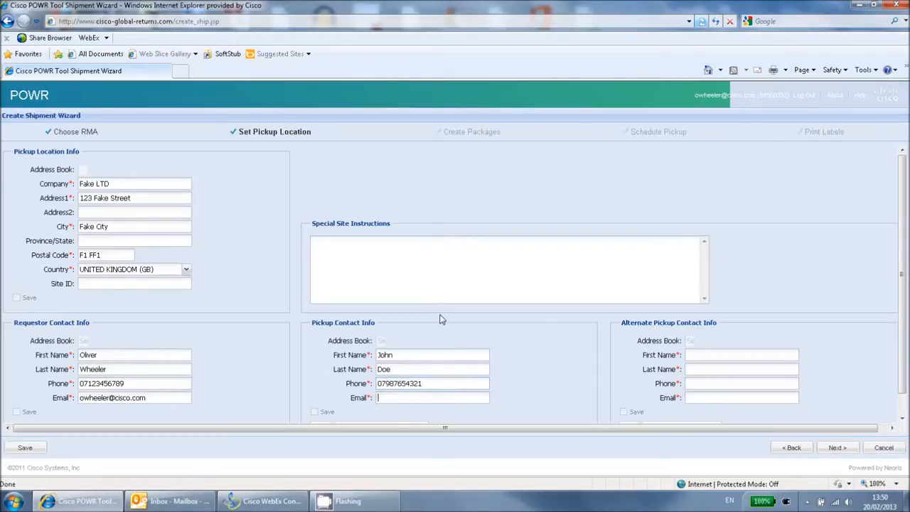
text(John.Doe@fake.com)
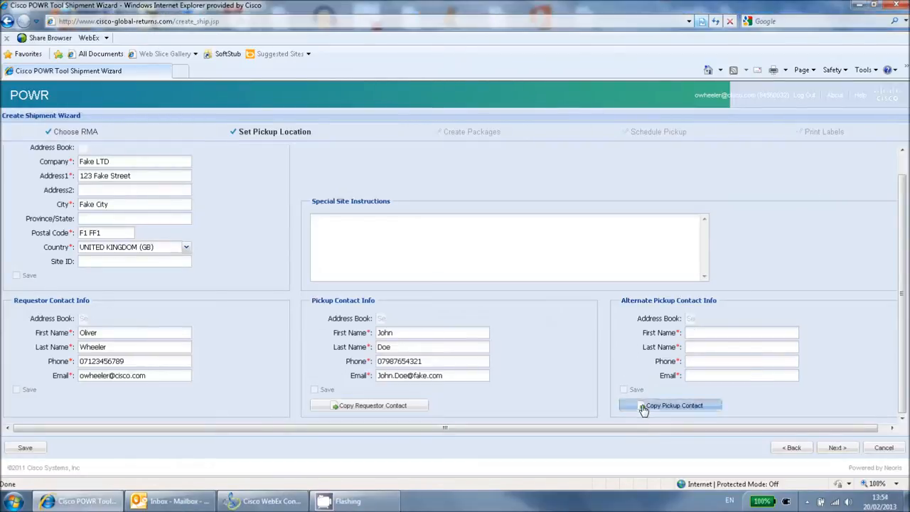
click(669, 405)
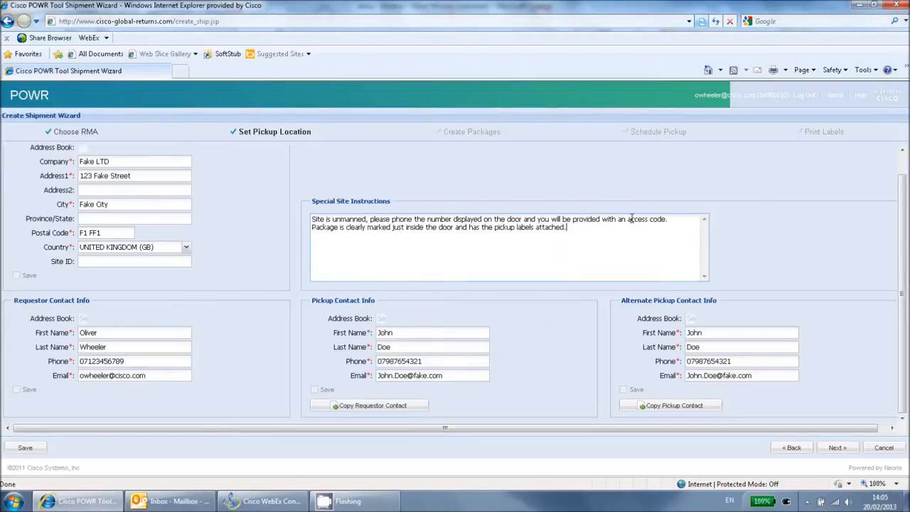
mouse_move(852, 288)
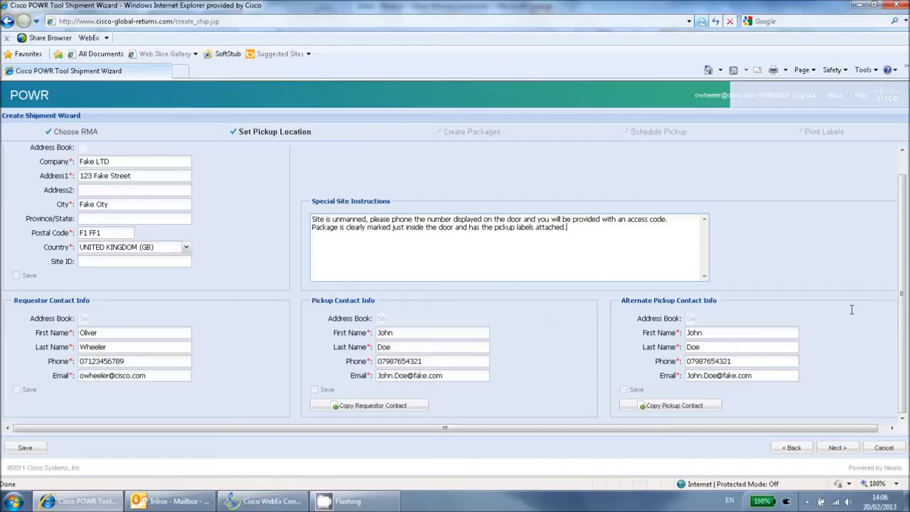
mouse_move(837, 447)
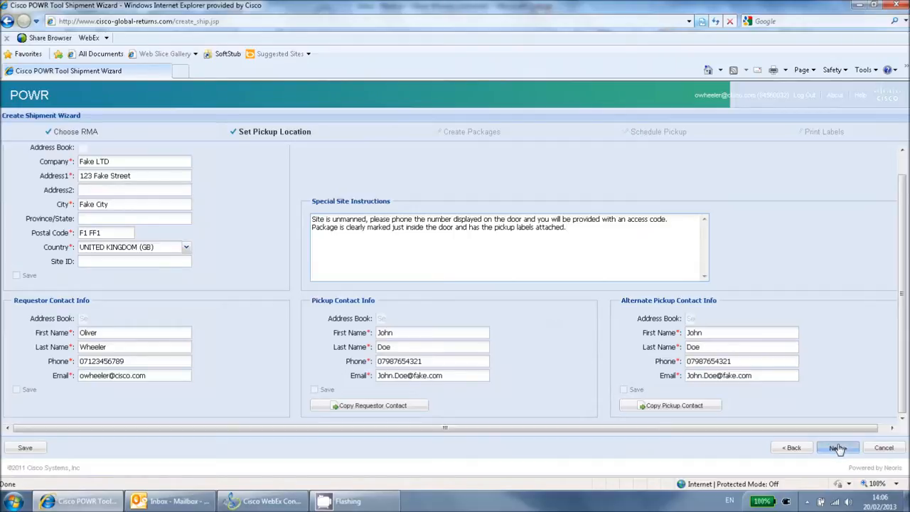
click(837, 447)
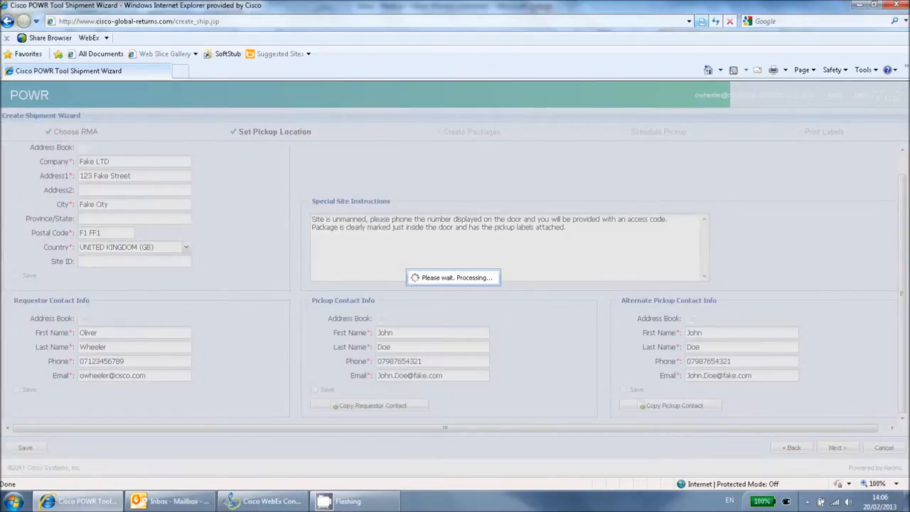
Step: Reach Create Packages and list return line 2.1 for part WS-X6724-SFP=
click(837, 447)
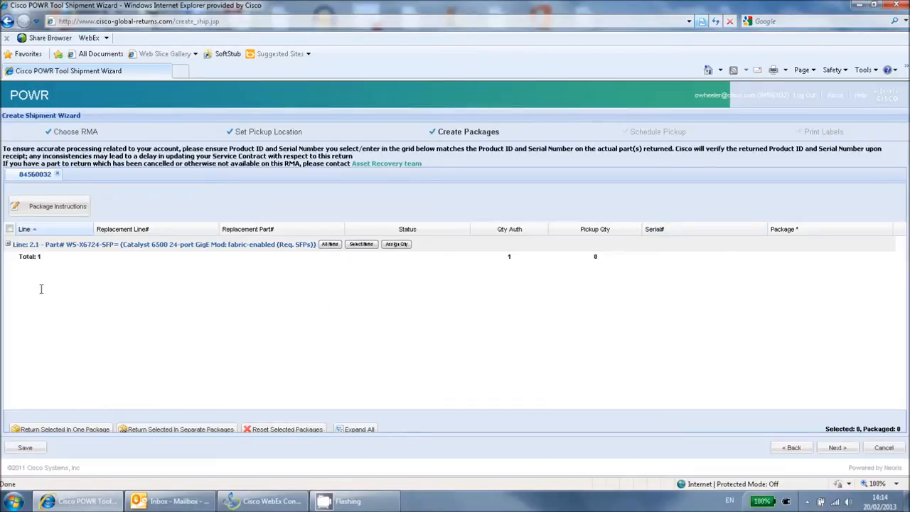
click(8, 244)
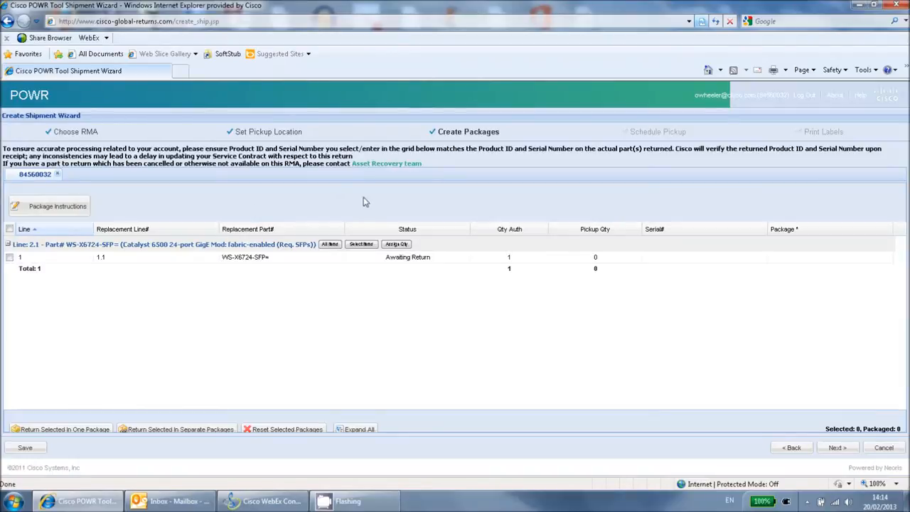
mouse_move(470, 305)
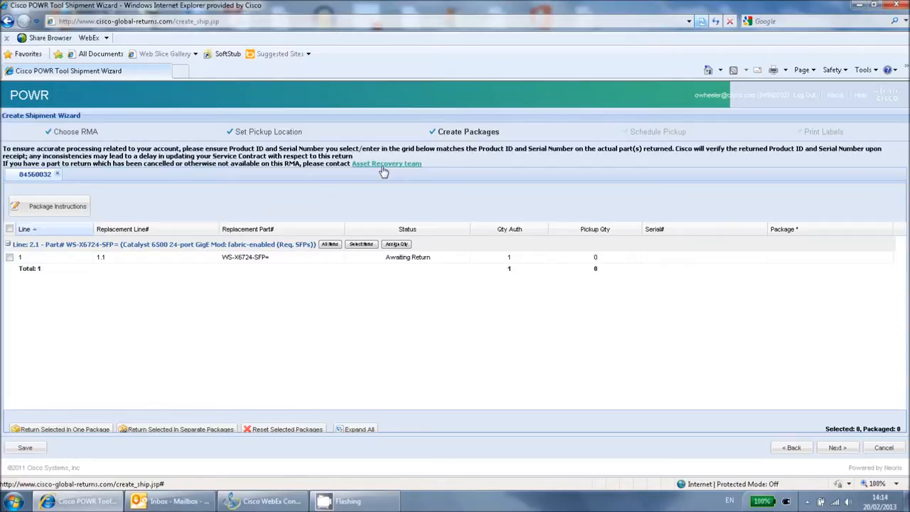
mouse_move(529, 252)
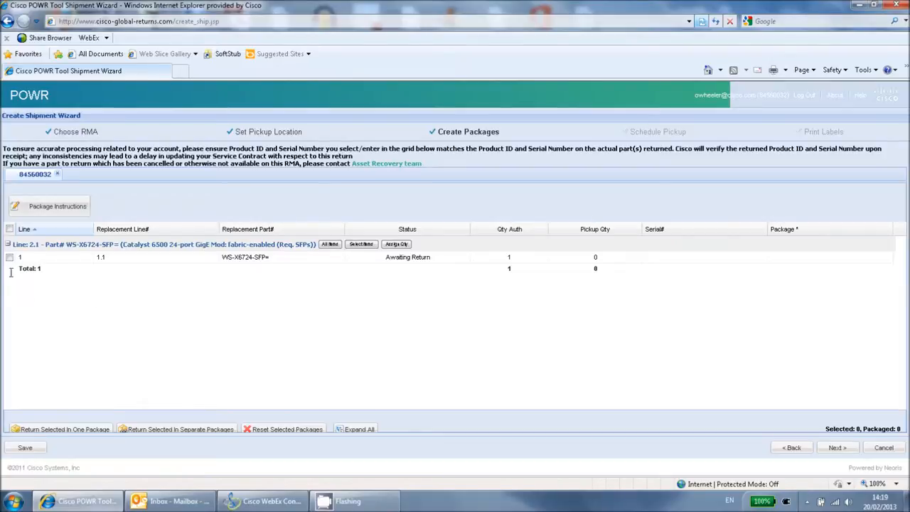
Step: Put WS-X6724-SFP= return line 1 into package 01_001 and submit the step
click(10, 256)
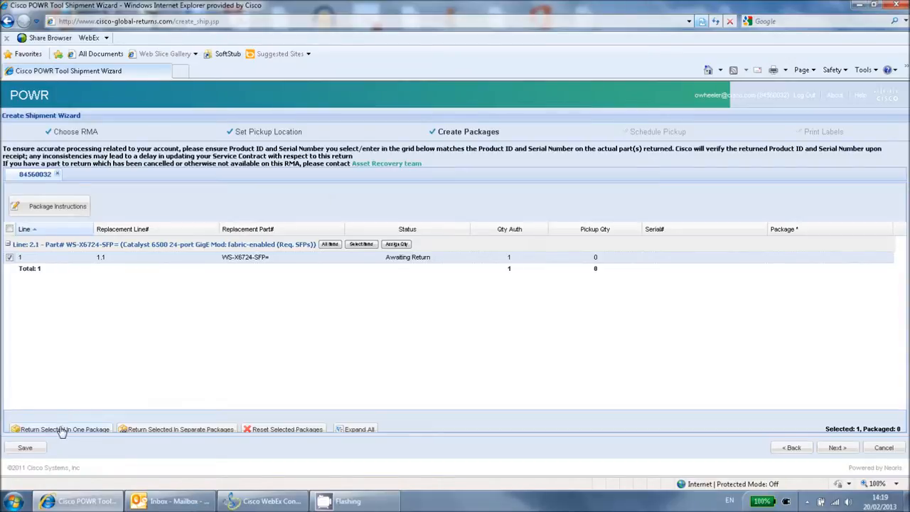
click(60, 429)
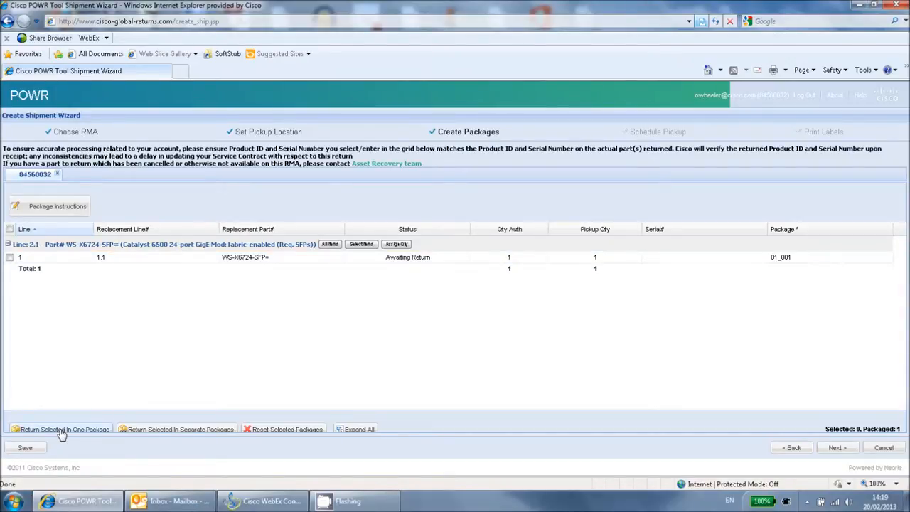
mouse_move(469, 345)
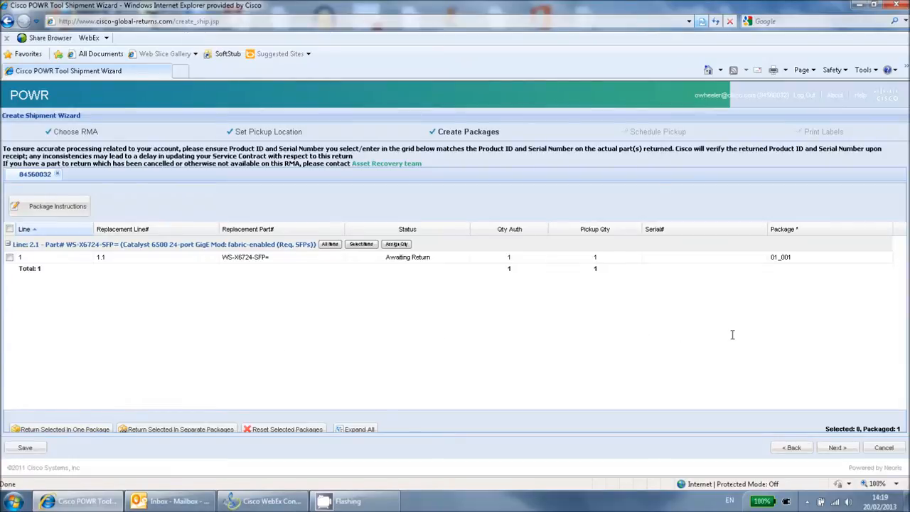
mouse_move(782, 311)
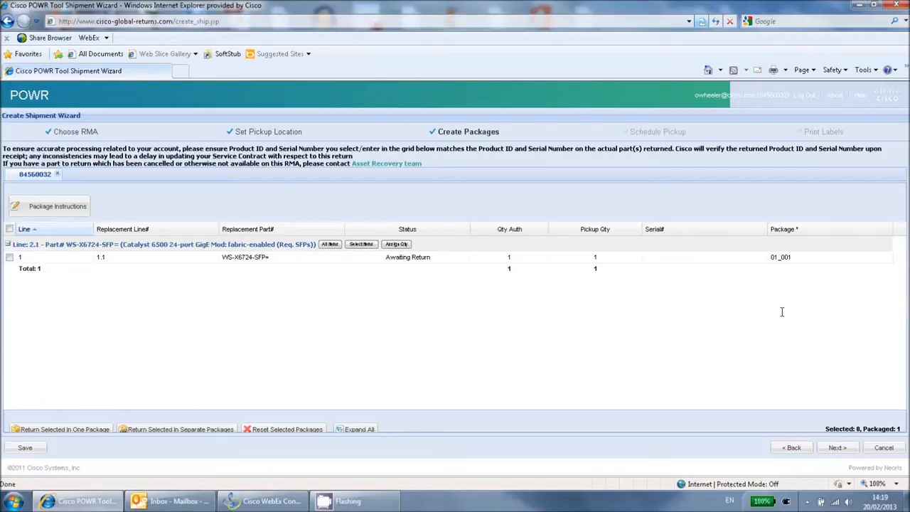
mouse_move(802, 254)
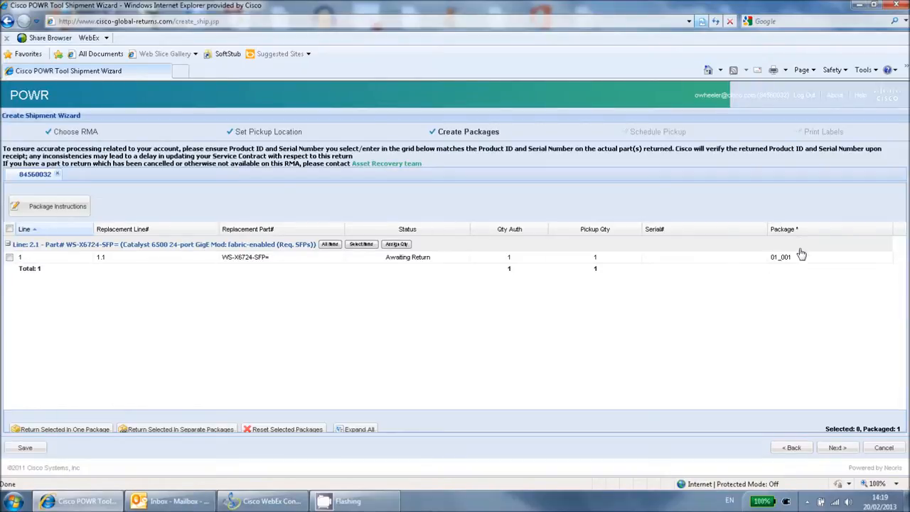
mouse_move(794, 268)
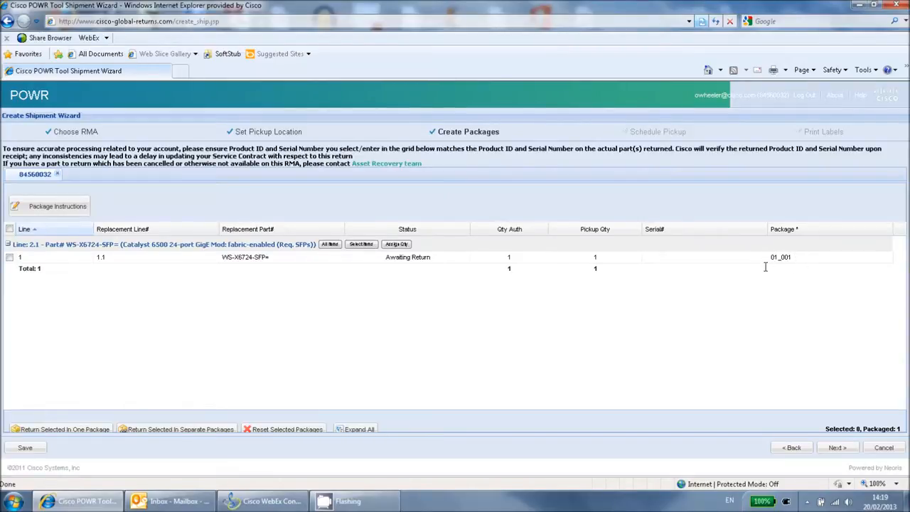
mouse_move(779, 247)
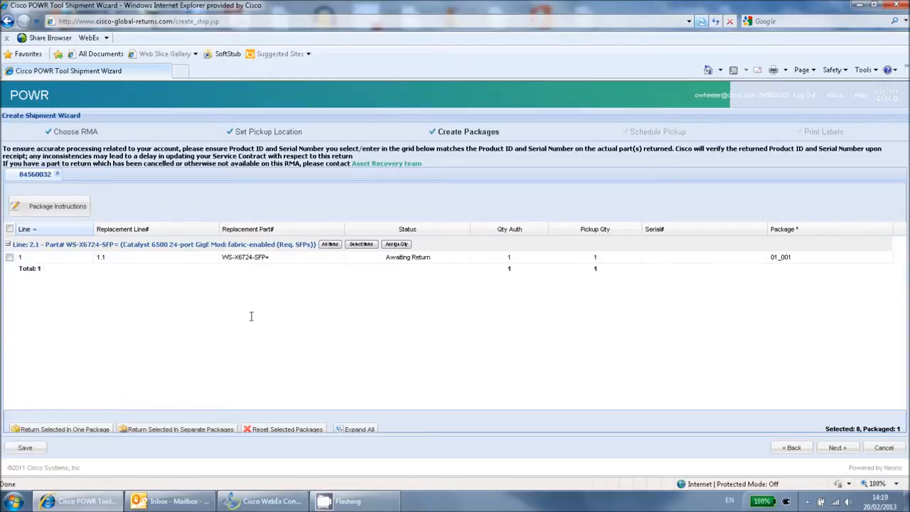
click(10, 256)
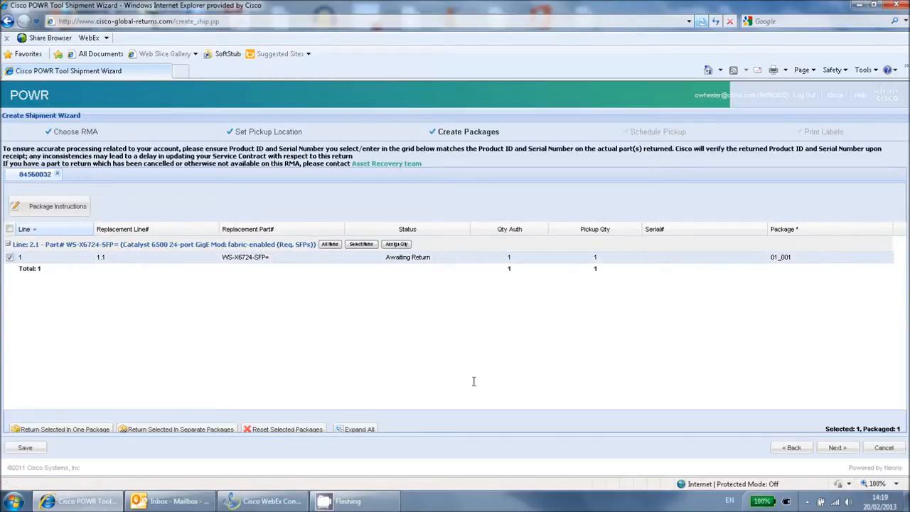
click(837, 447)
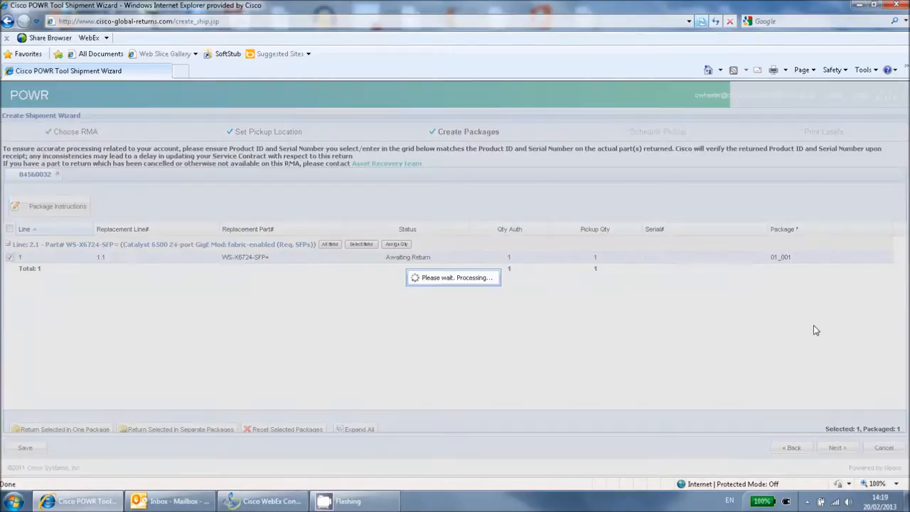
Step: Set package 01_001 weight to 6.70 kg and refresh carrier services
click(837, 447)
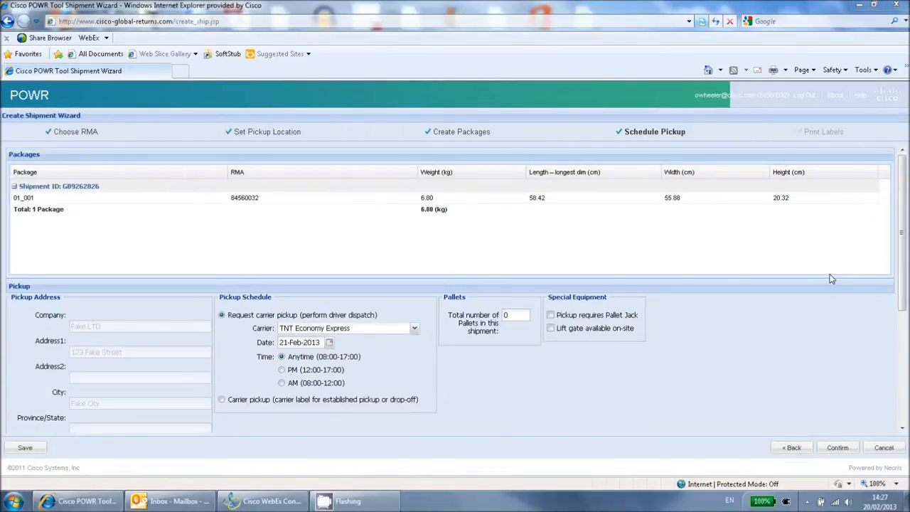
mouse_move(482, 237)
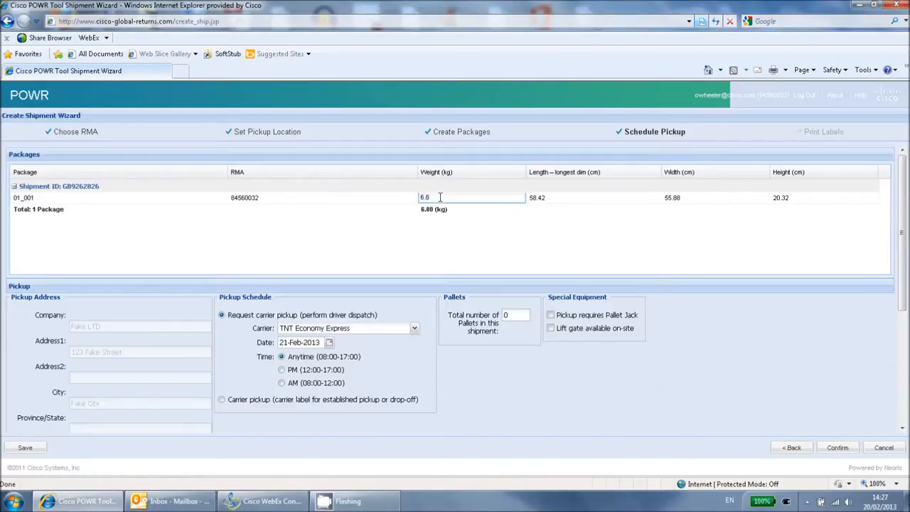
text(6.70)
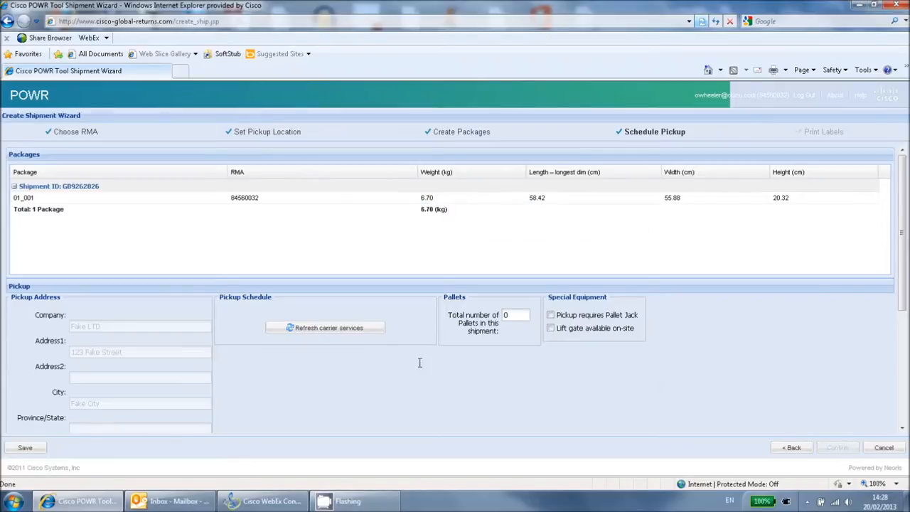
mouse_move(354, 331)
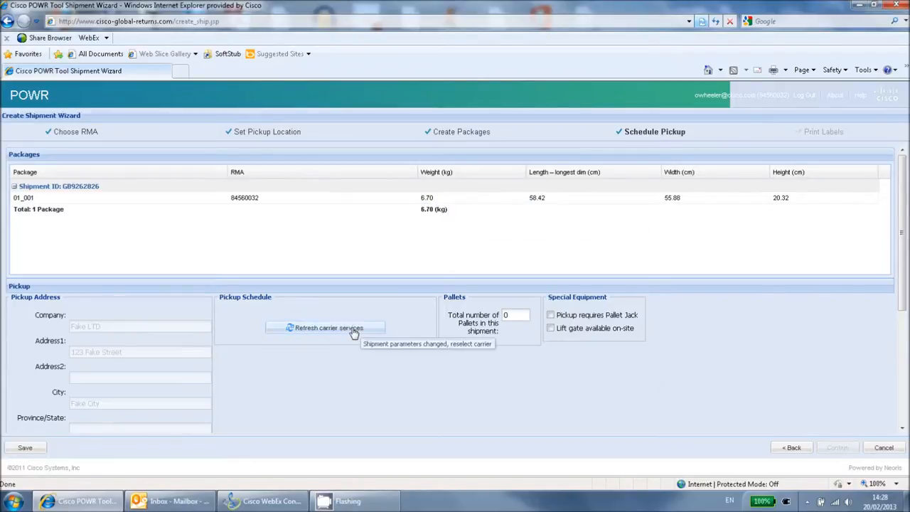
click(328, 328)
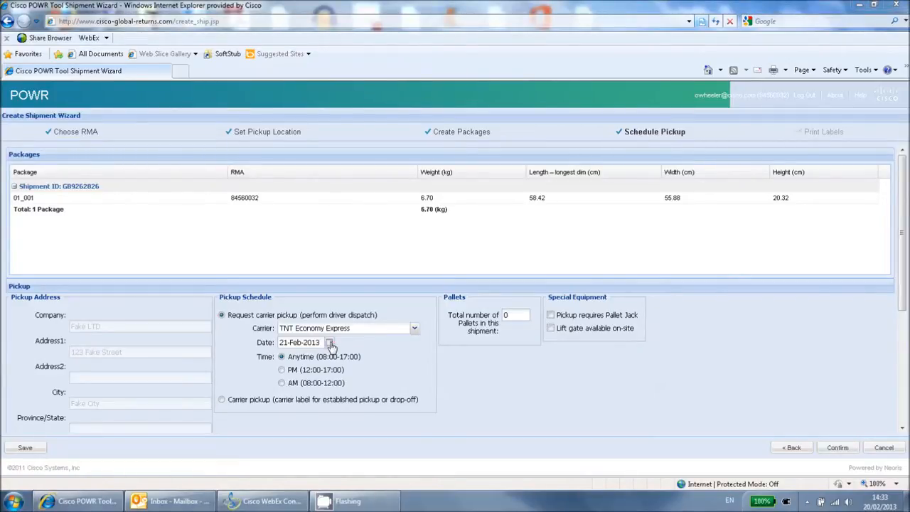
Step: Schedule pickup for 27 February 2013, PM slot, and confirm sending to the carrier
click(329, 342)
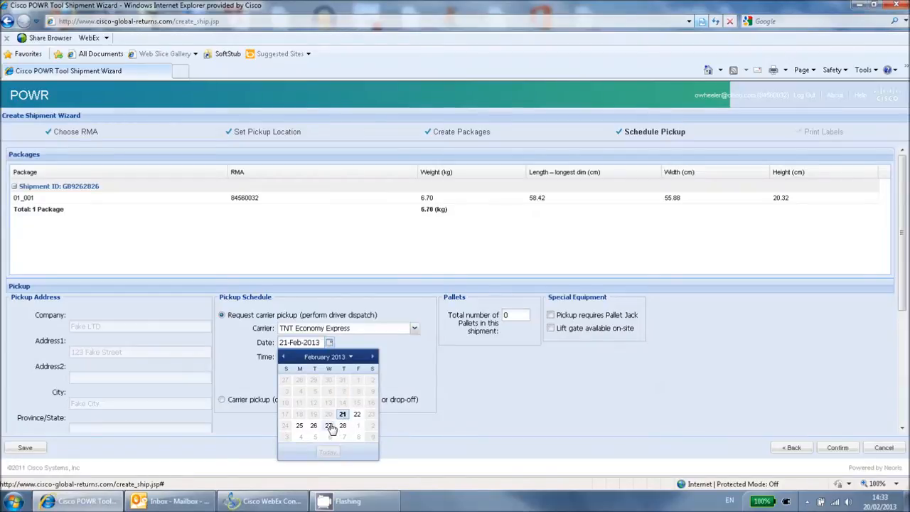
click(329, 425)
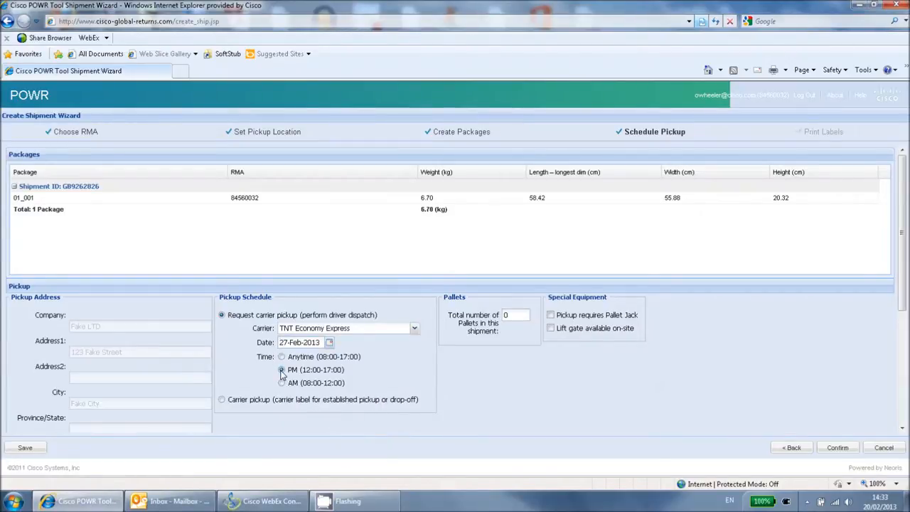
click(281, 370)
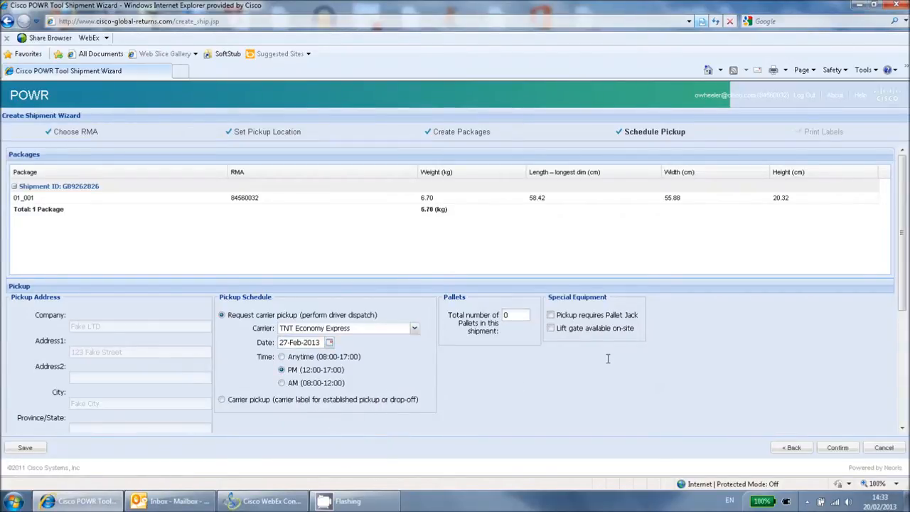
mouse_move(569, 345)
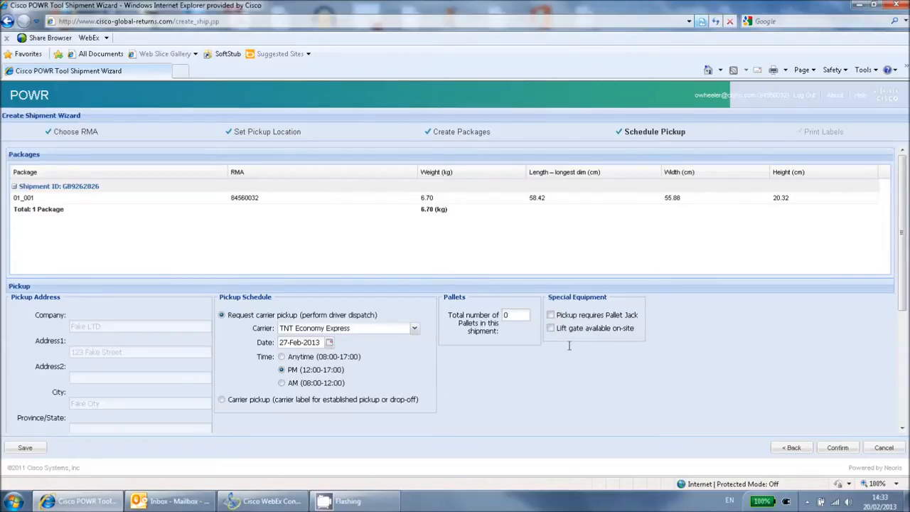
mouse_move(574, 297)
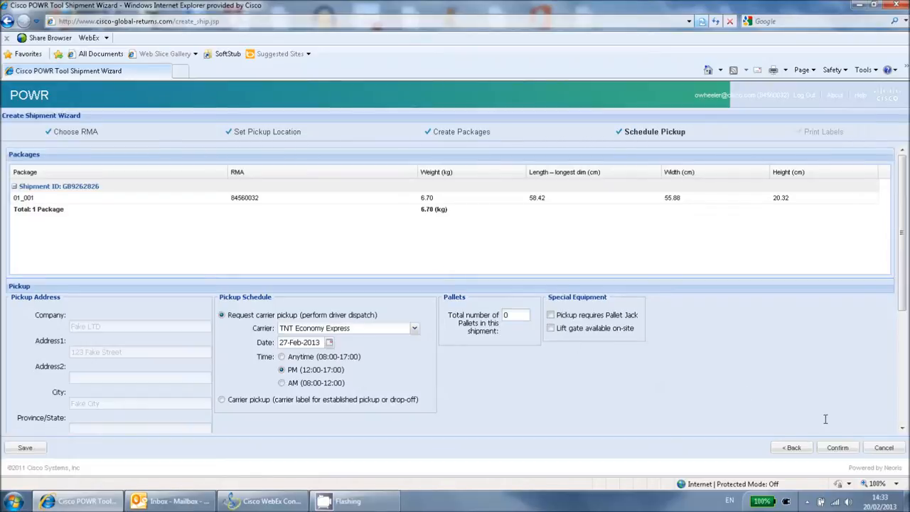
click(837, 447)
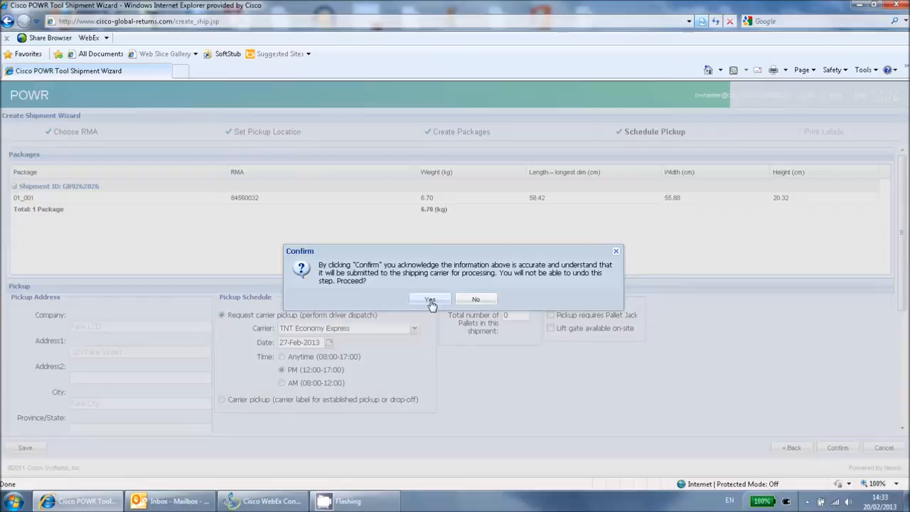
click(430, 299)
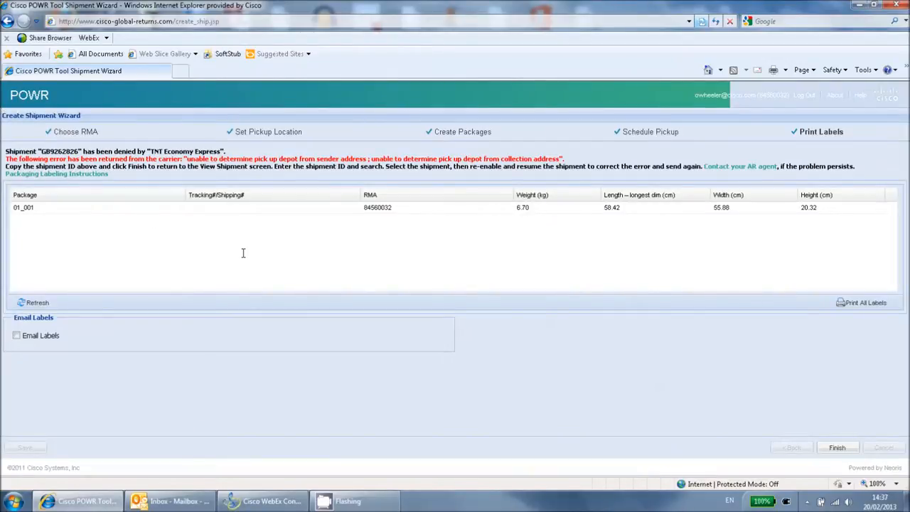
mouse_move(851, 276)
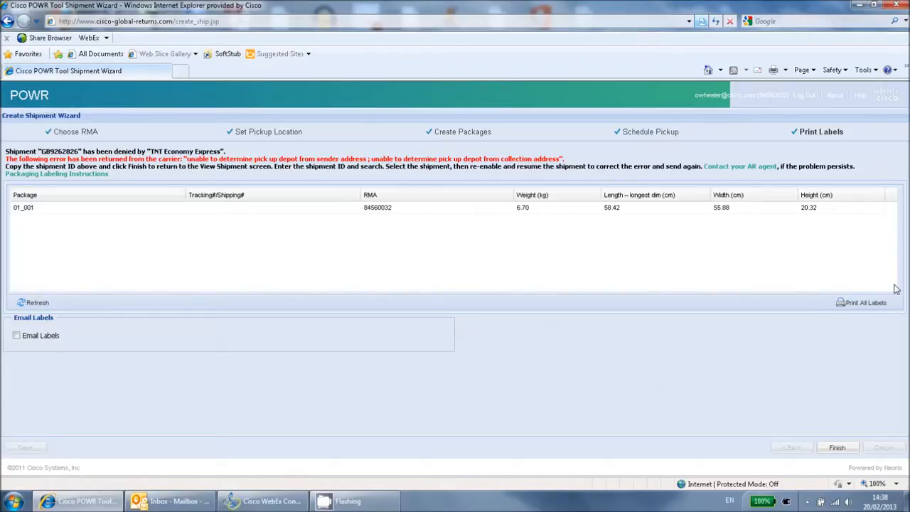
mouse_move(14, 351)
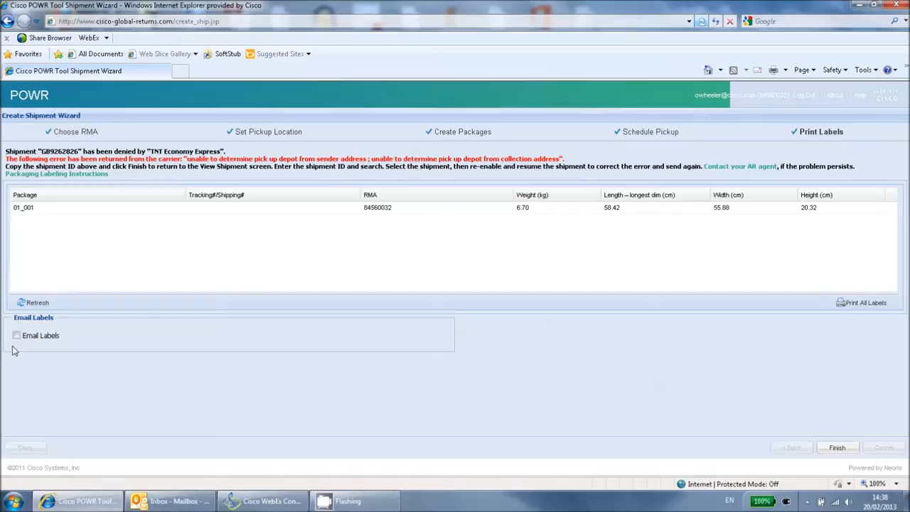
click(16, 335)
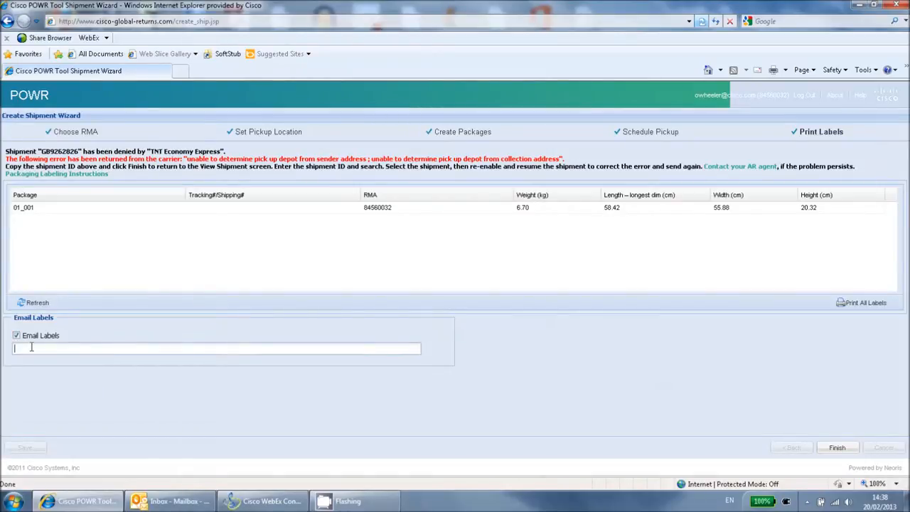
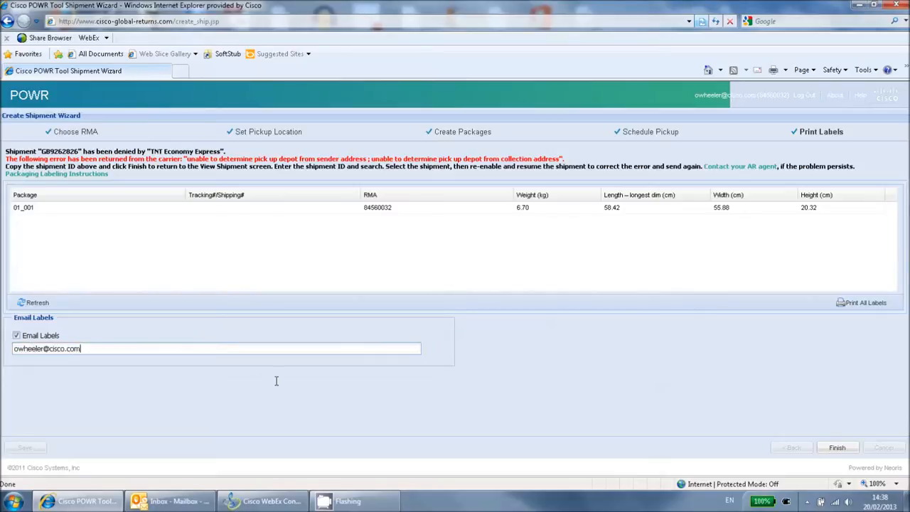
mouse_move(838, 448)
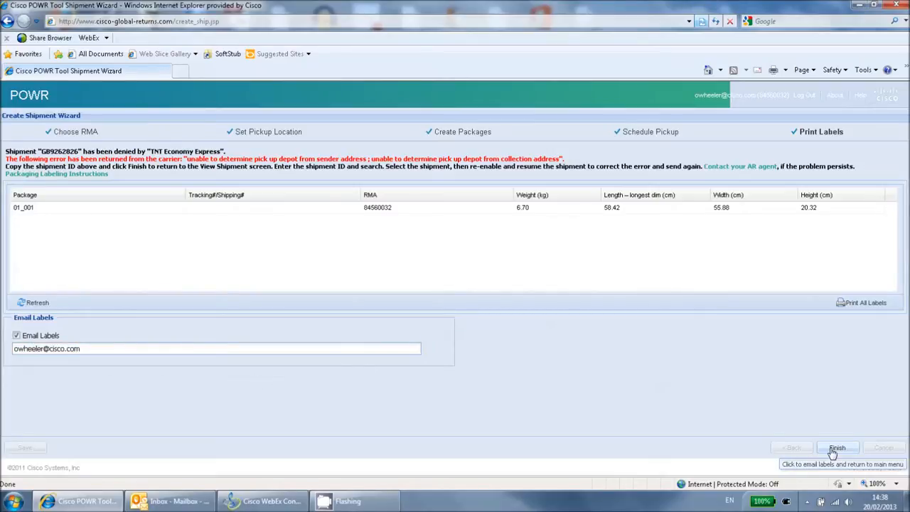